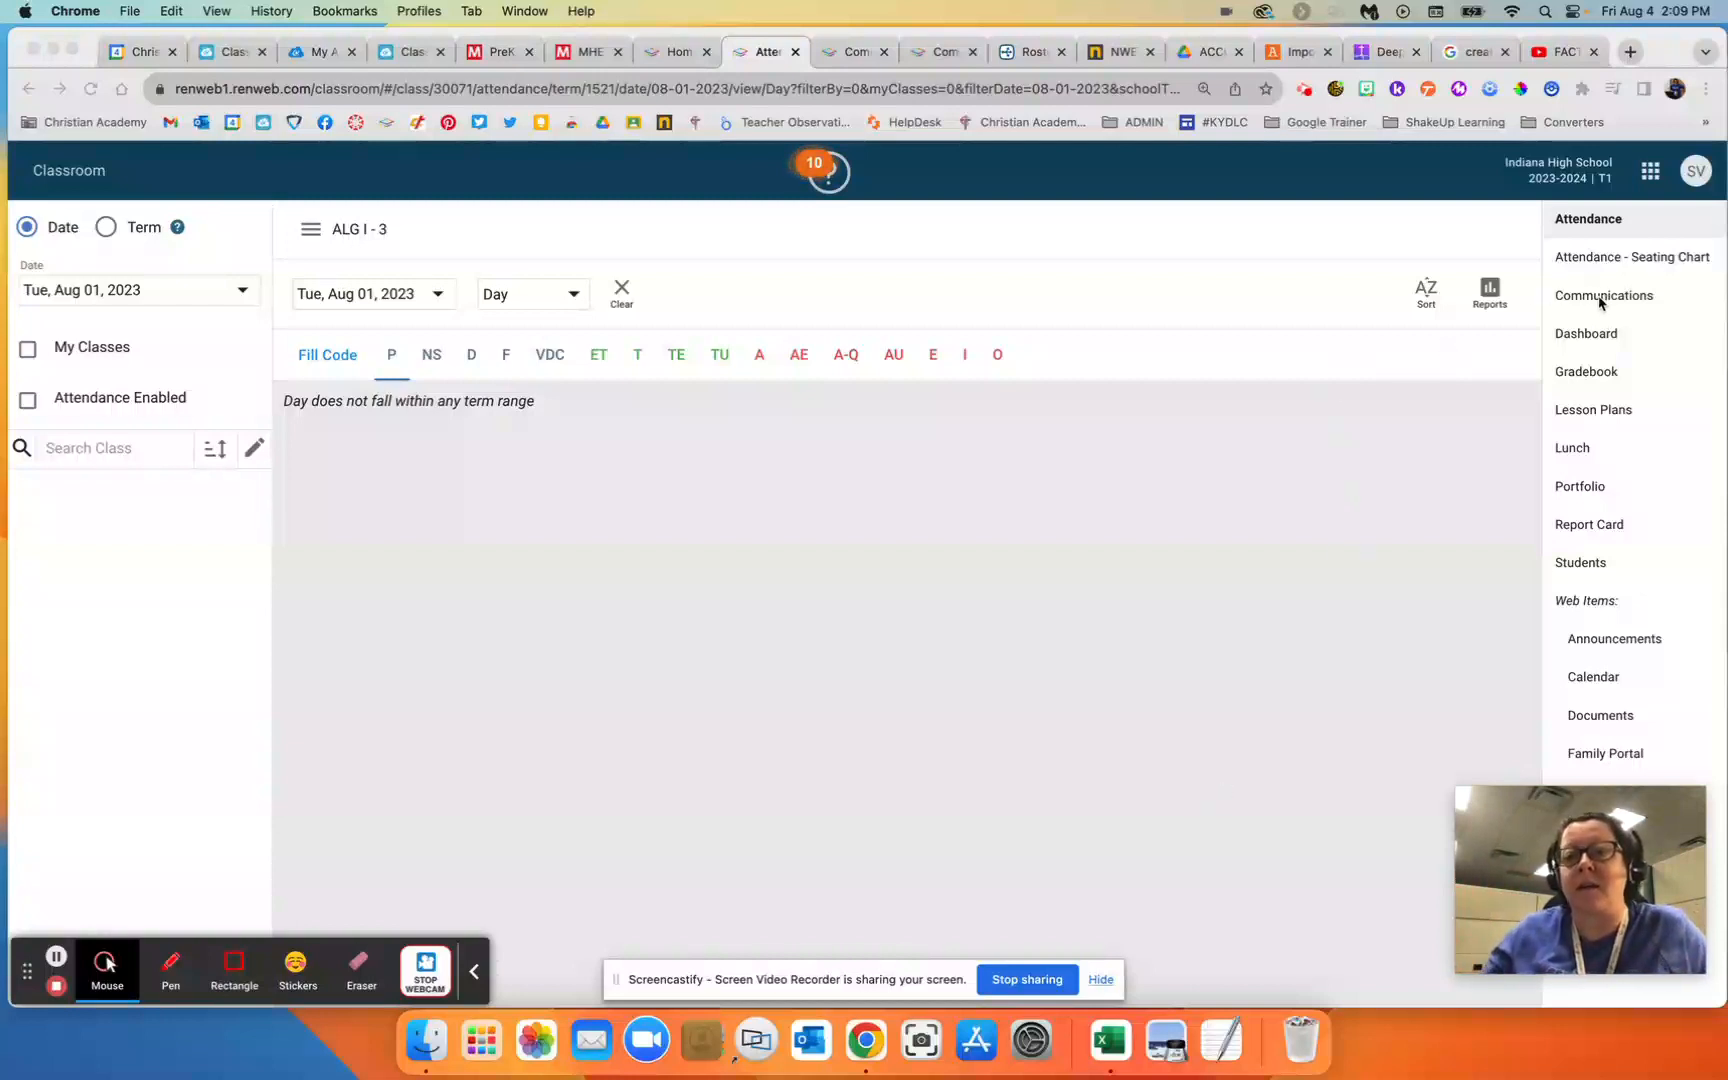
{"action": "mouse_move", "coordinate": [1603, 295]}
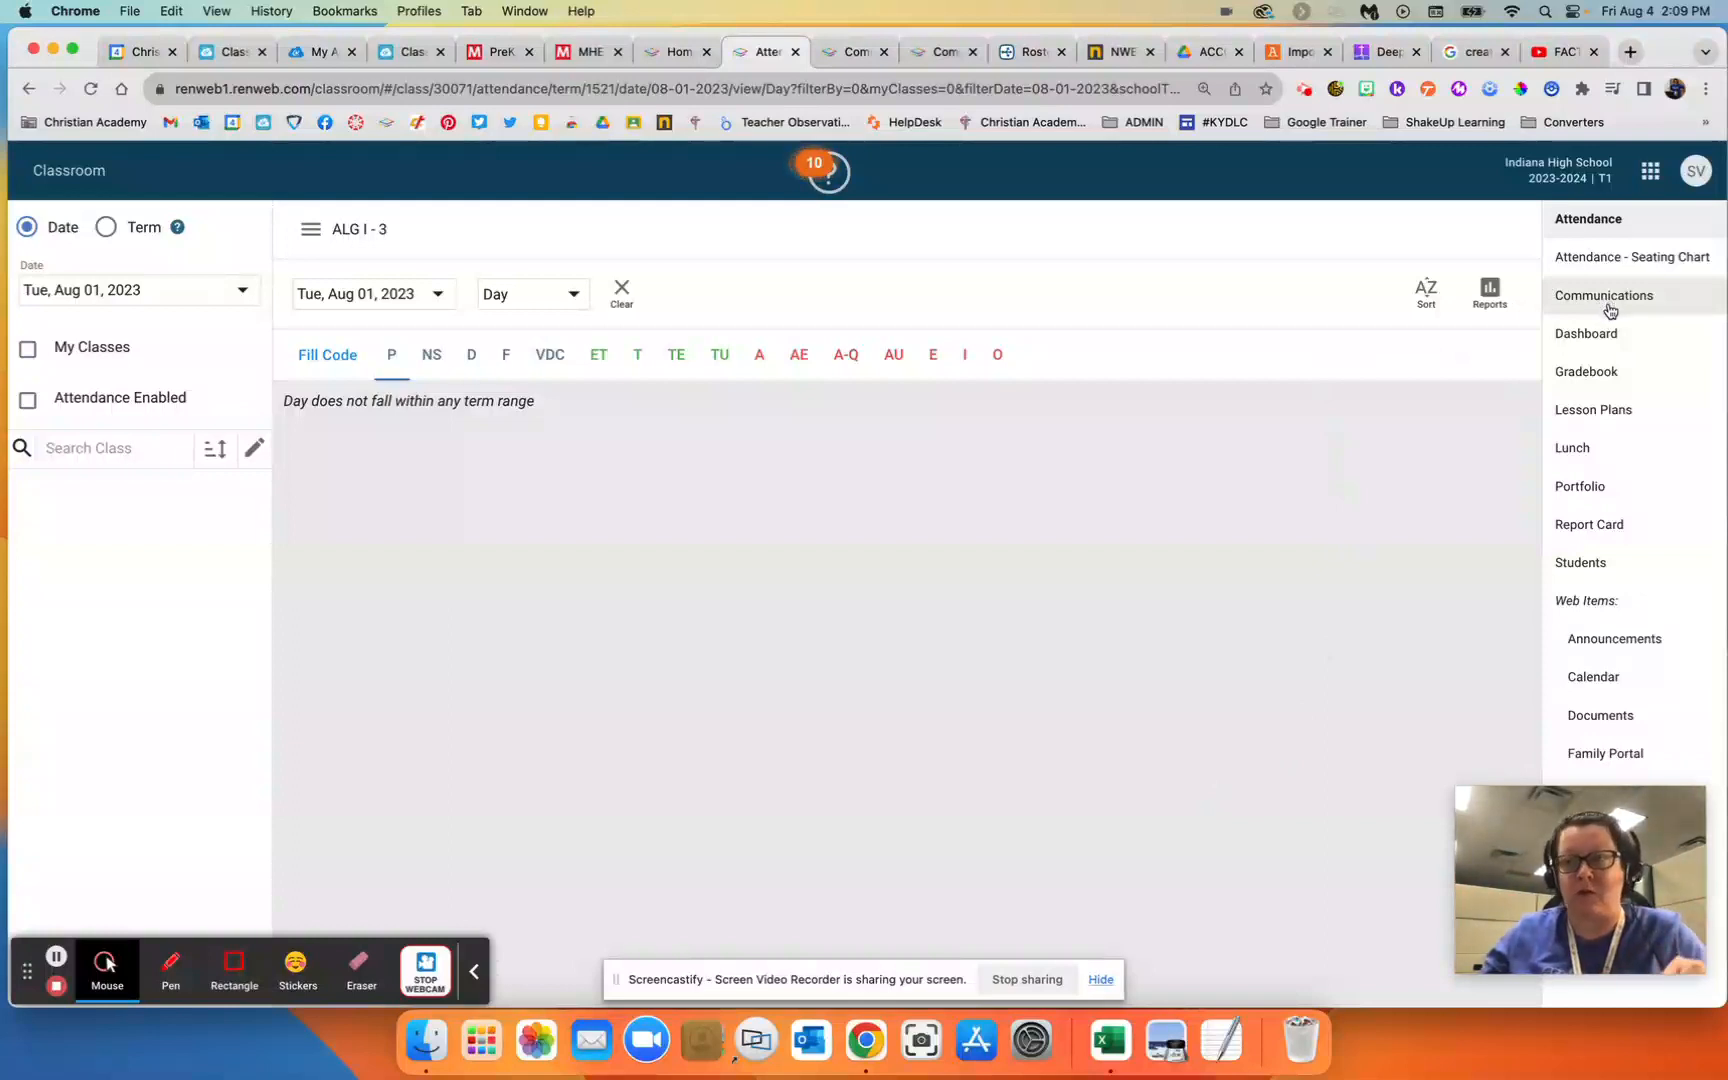
- Open Communications from the Classroom menu to start an ALG I - 3 class email
{"action": "left_click", "coordinate": [1603, 295]}
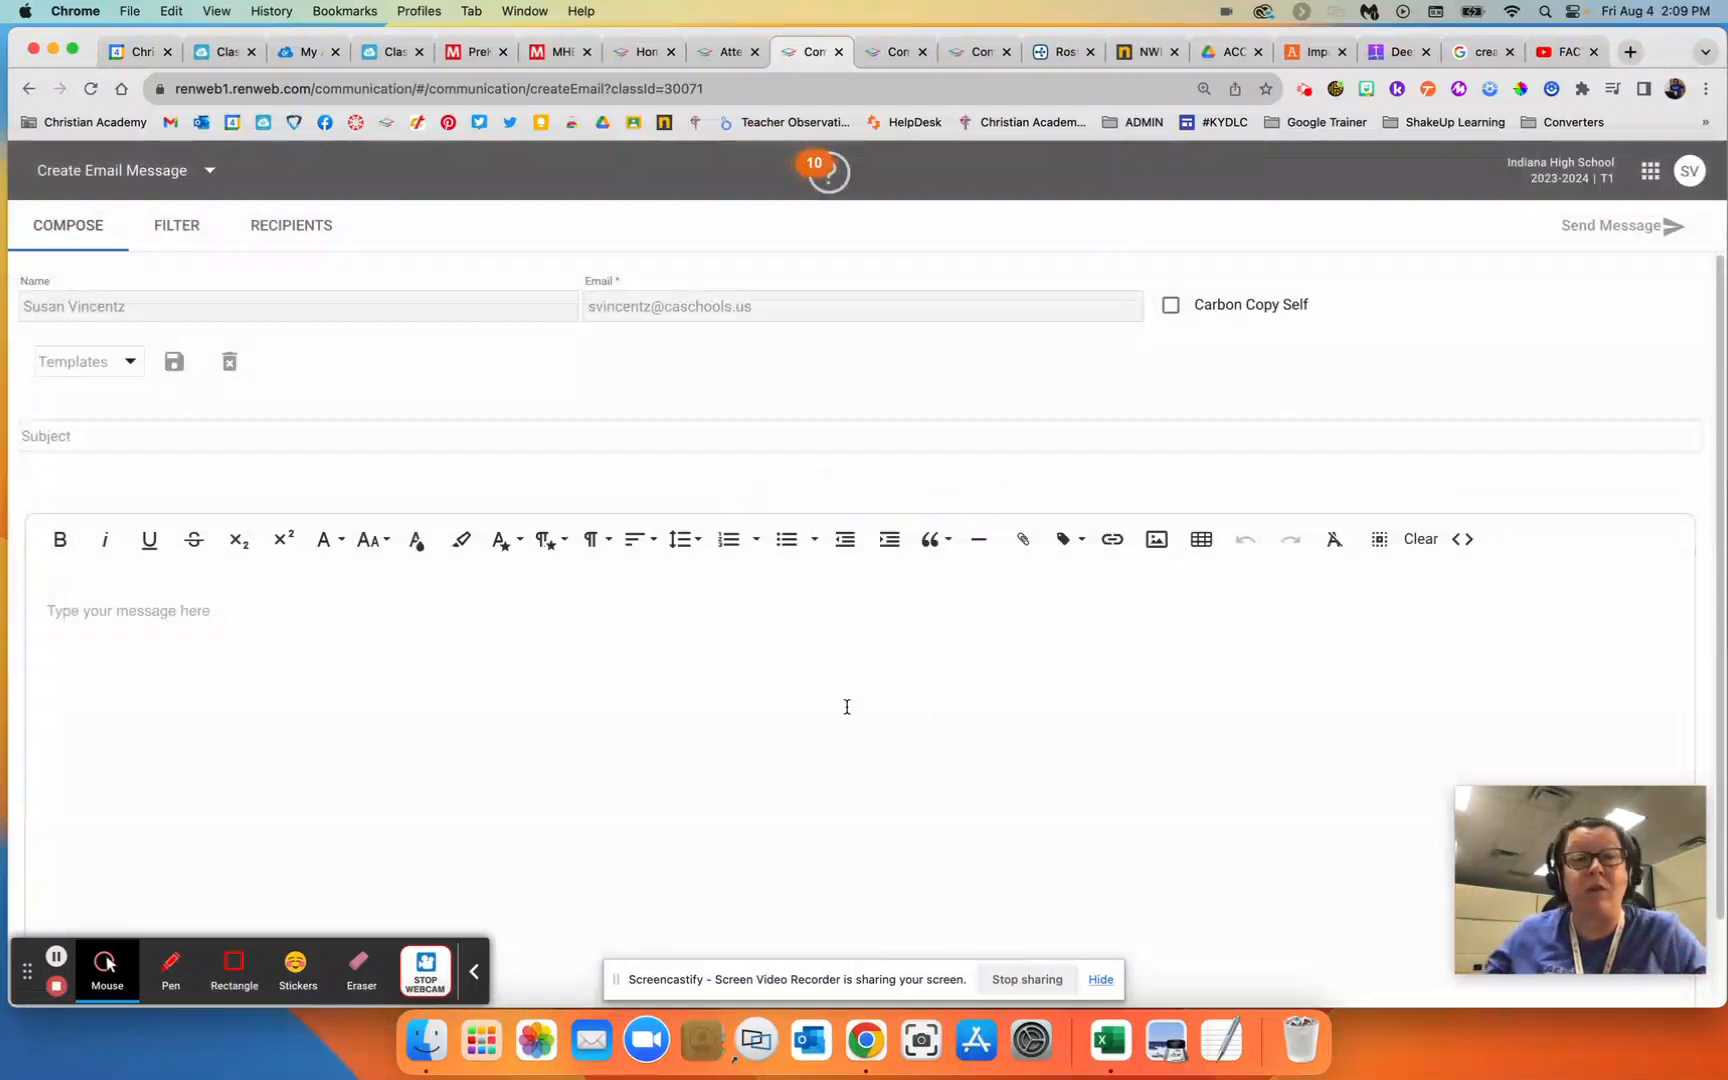
{"action": "mouse_move", "coordinate": [100, 615]}
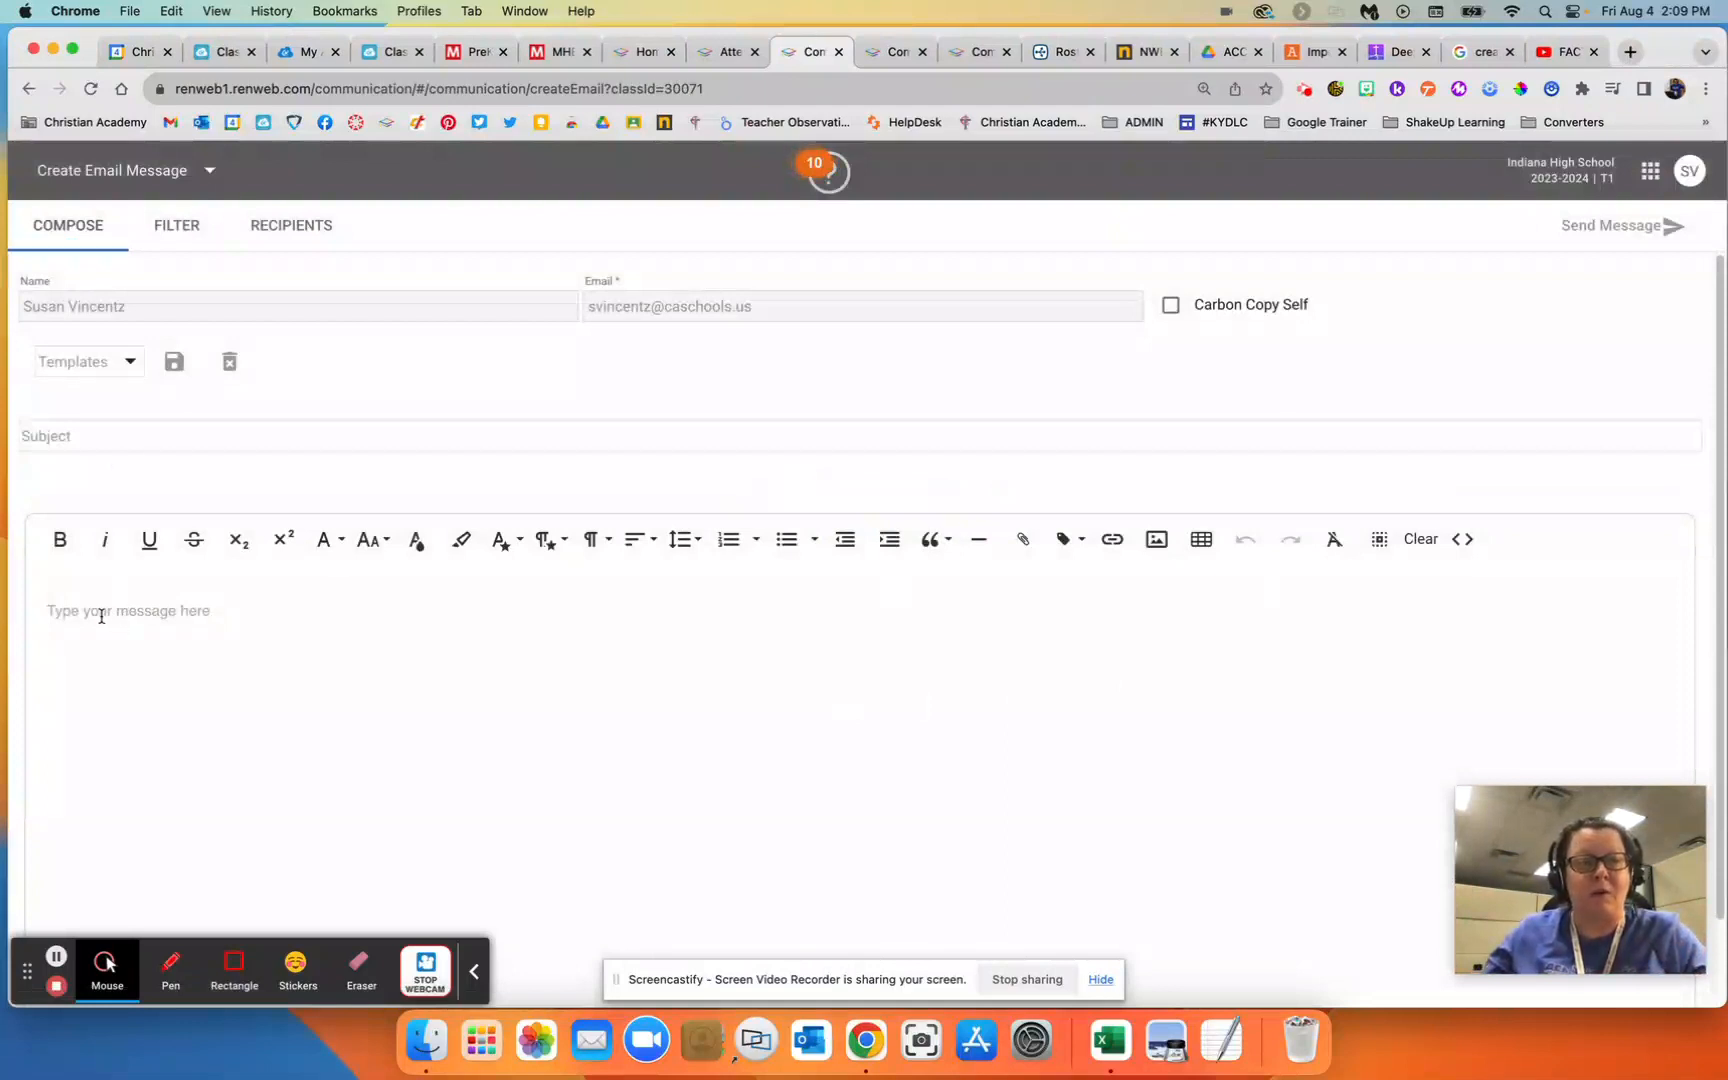
- Type the signature block: teacher's name, 'Job Title', and 'Signature Information' on separate lines
{"action": "left_click", "coordinate": [127, 611]}
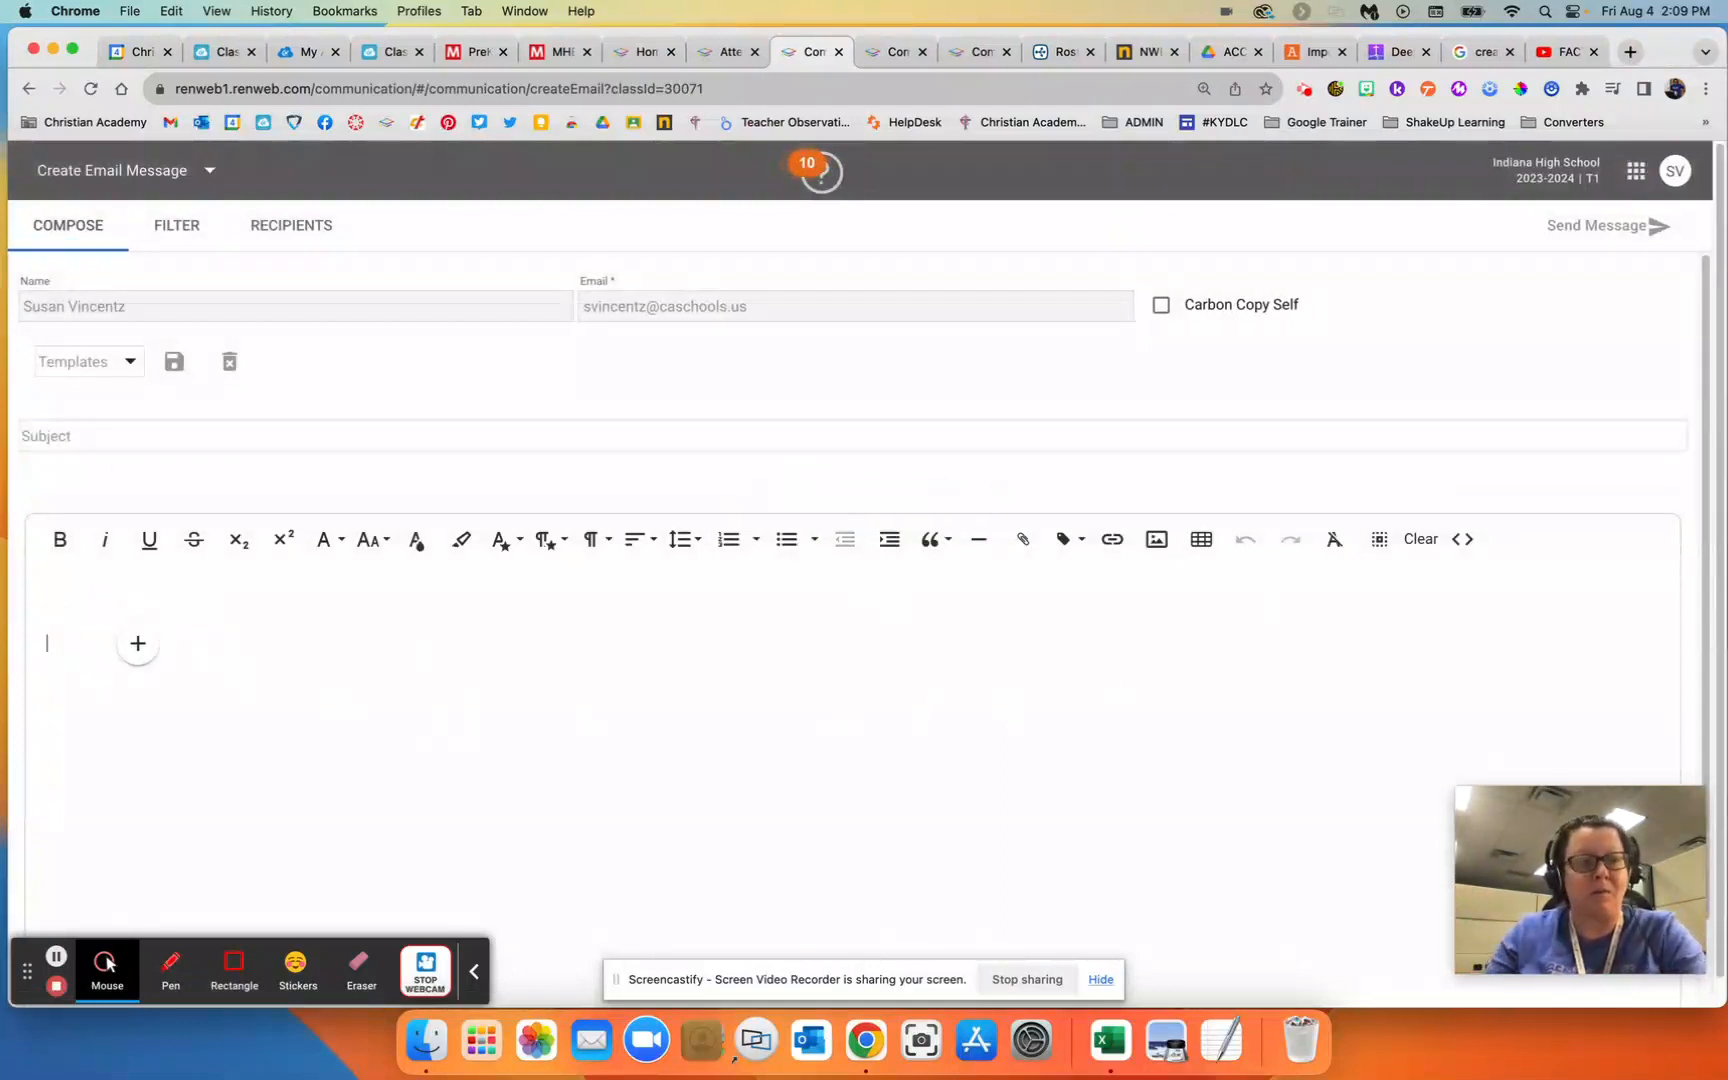
{"action": "type", "text": "Susan Vincentz"}
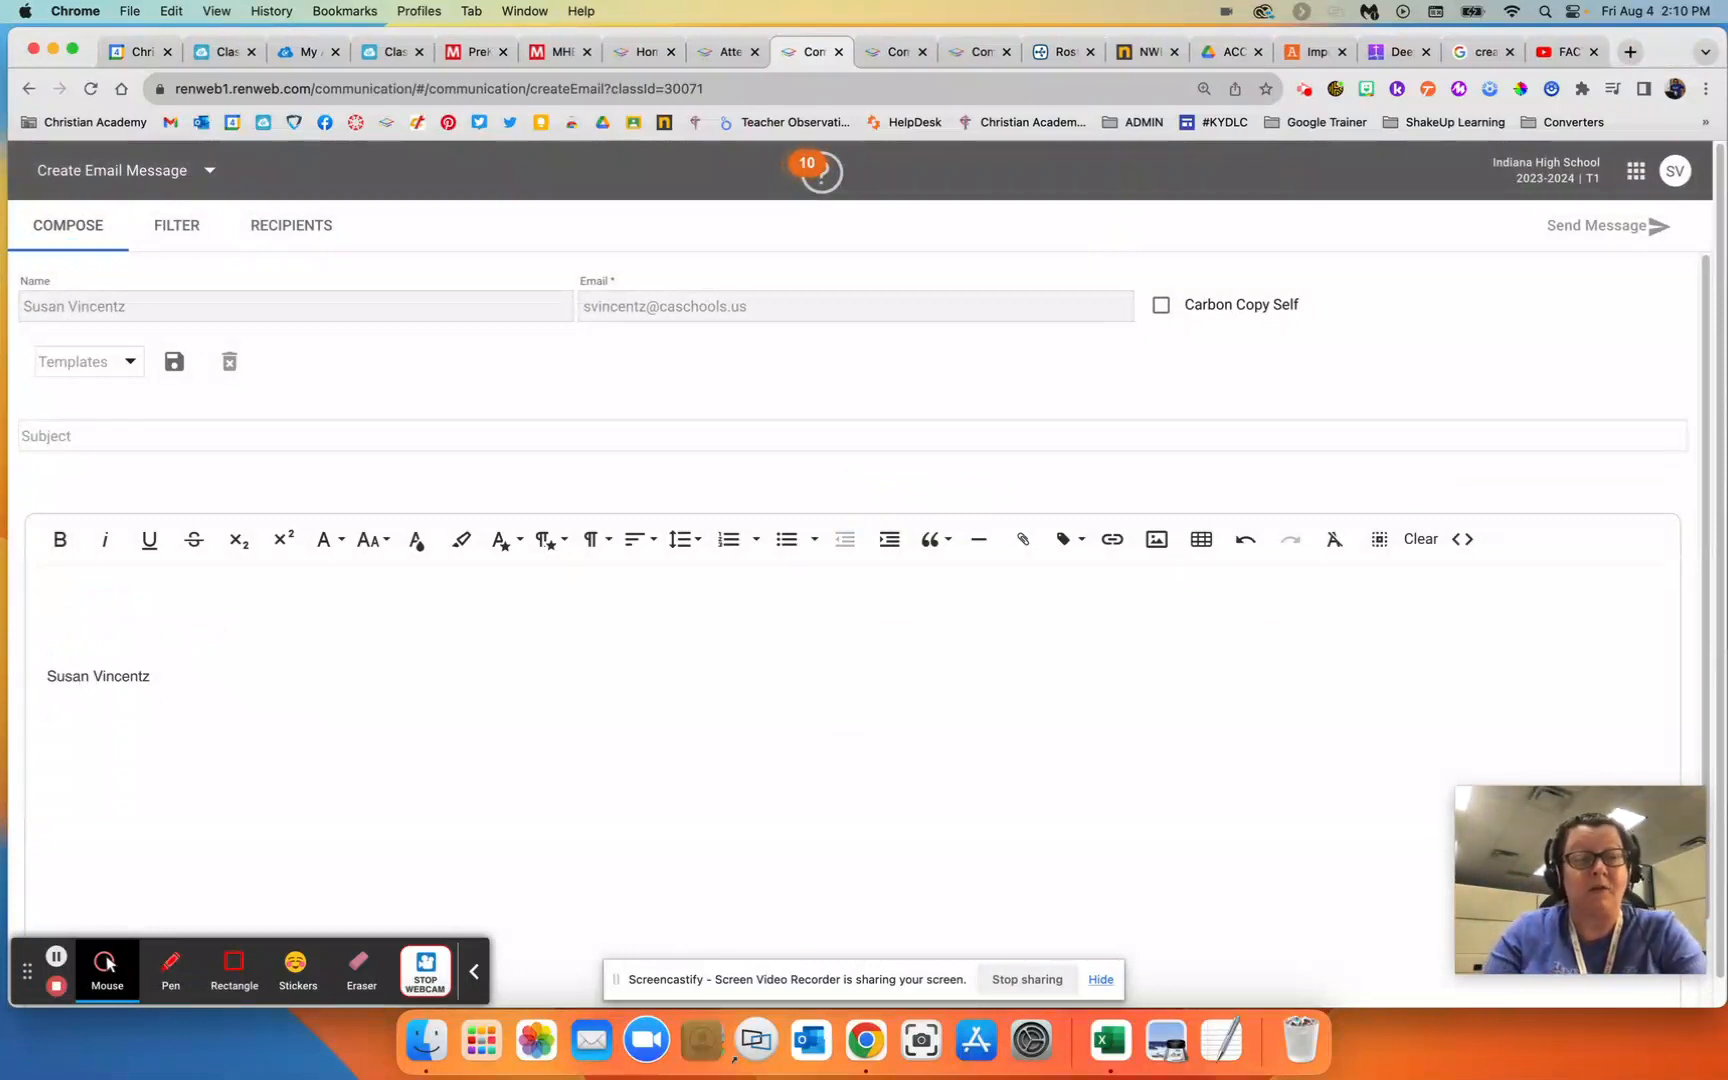
{"action": "type", "text": "Job Title"}
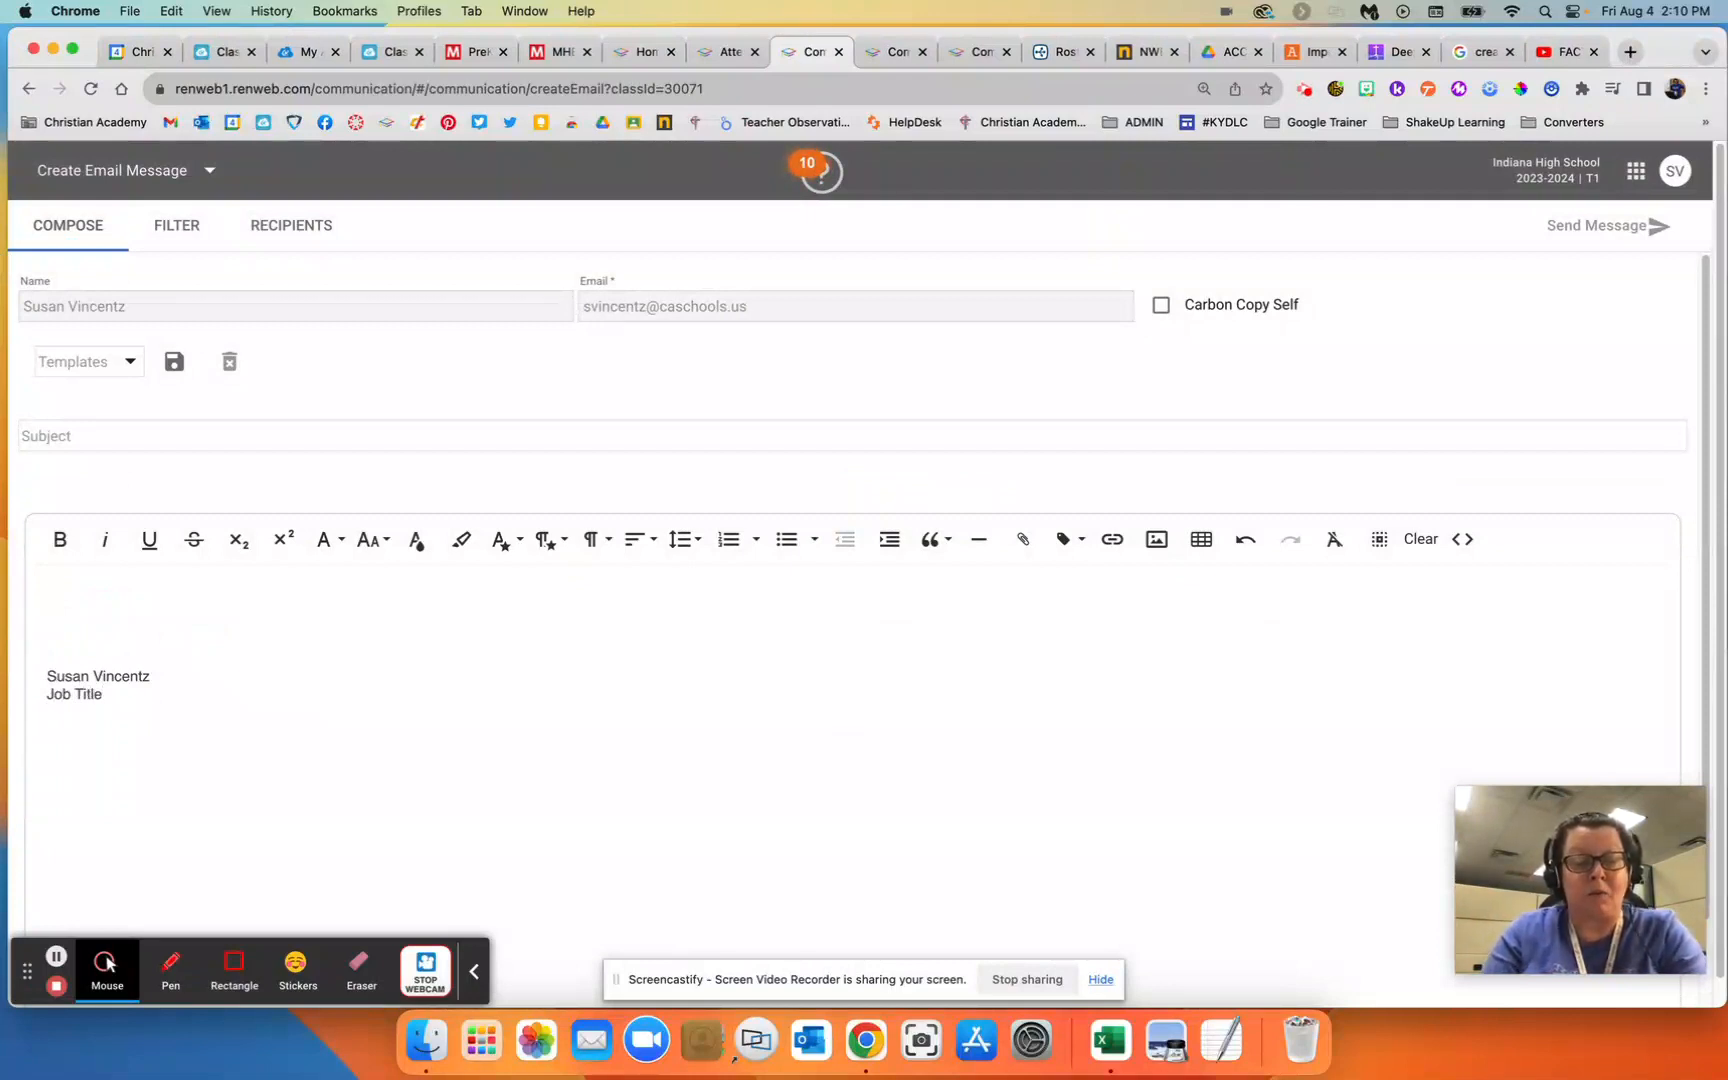
{"action": "type", "text": "Signature"}
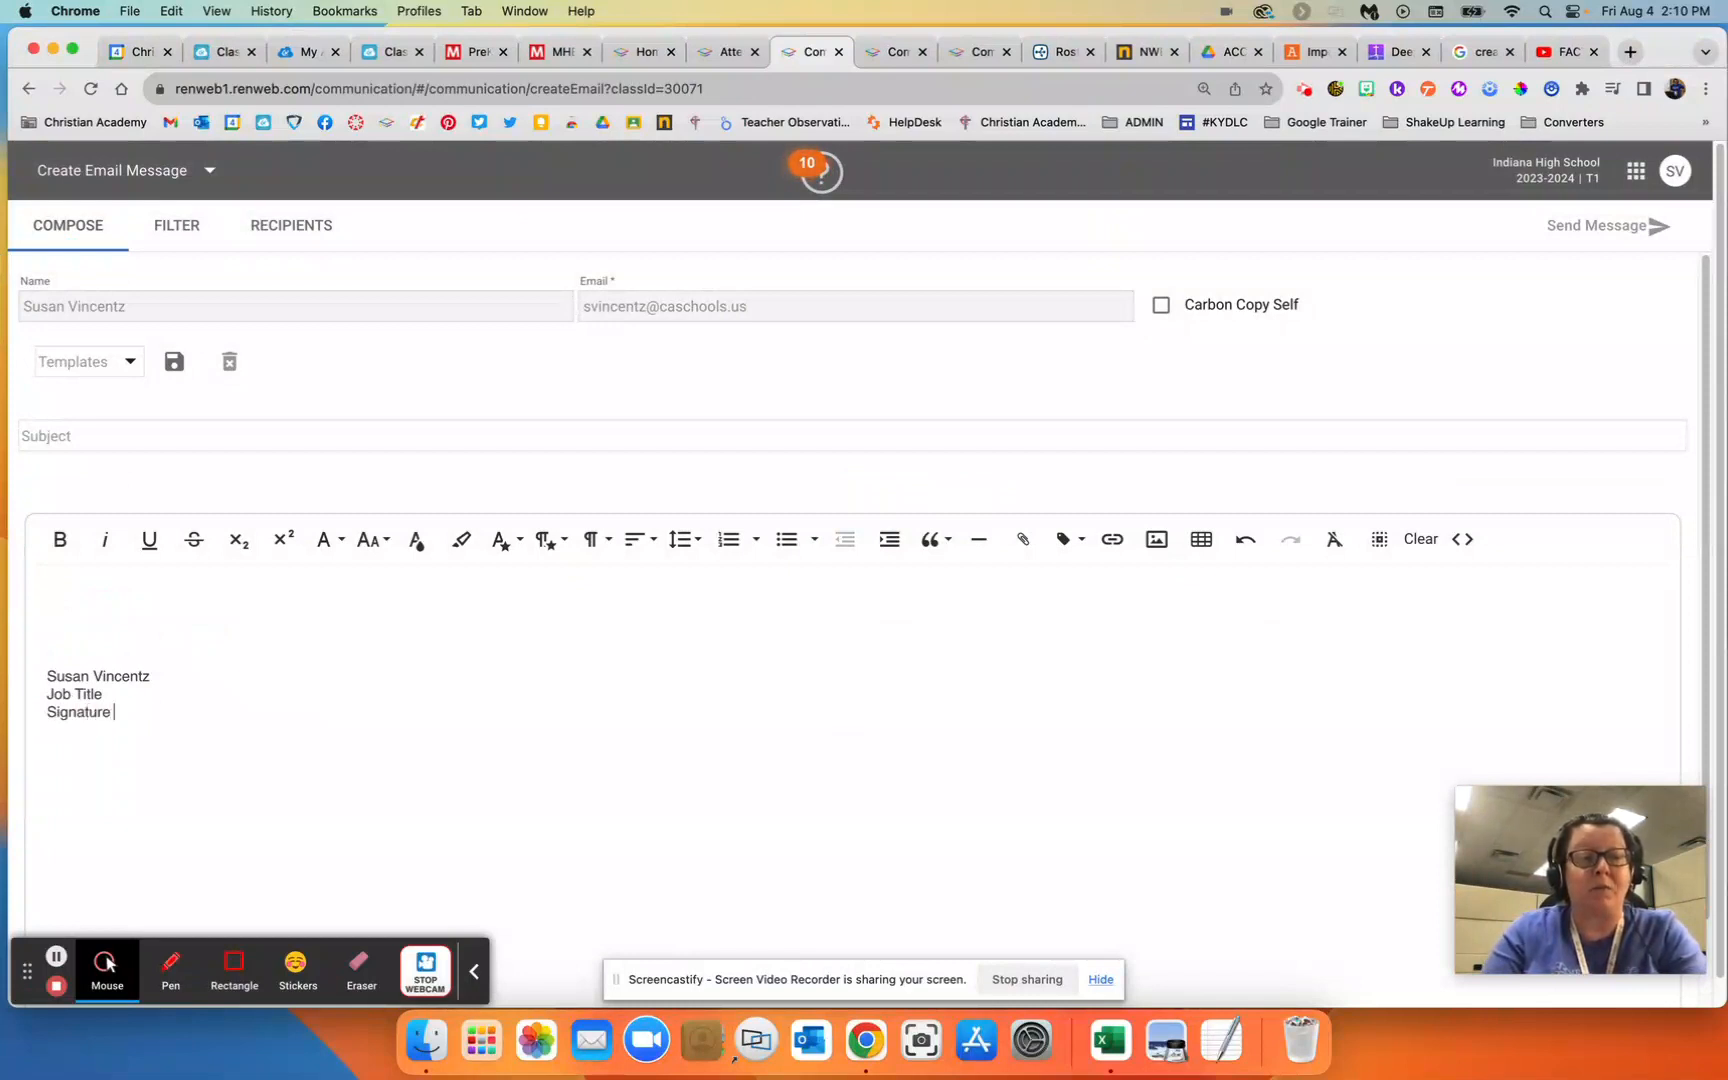
{"action": "type", "text": "Information"}
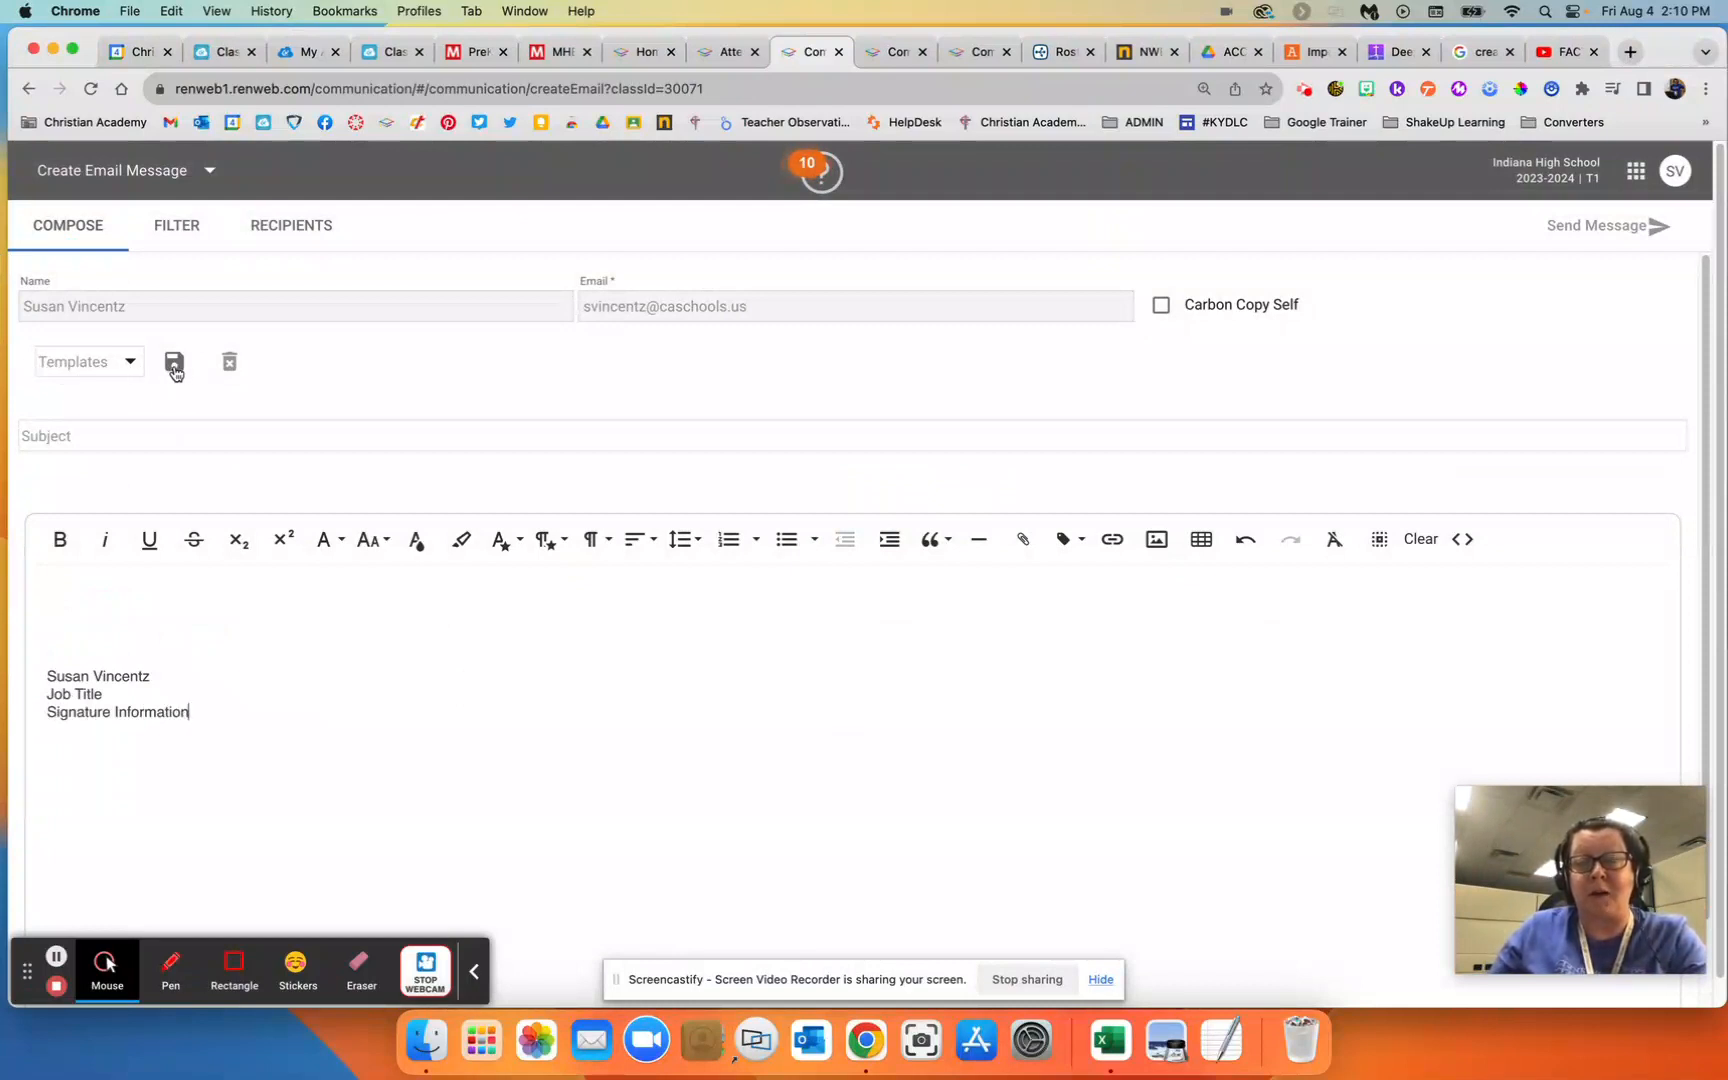
- Save the body as a new Personal template using the suggested name
{"action": "left_click", "coordinate": [173, 361]}
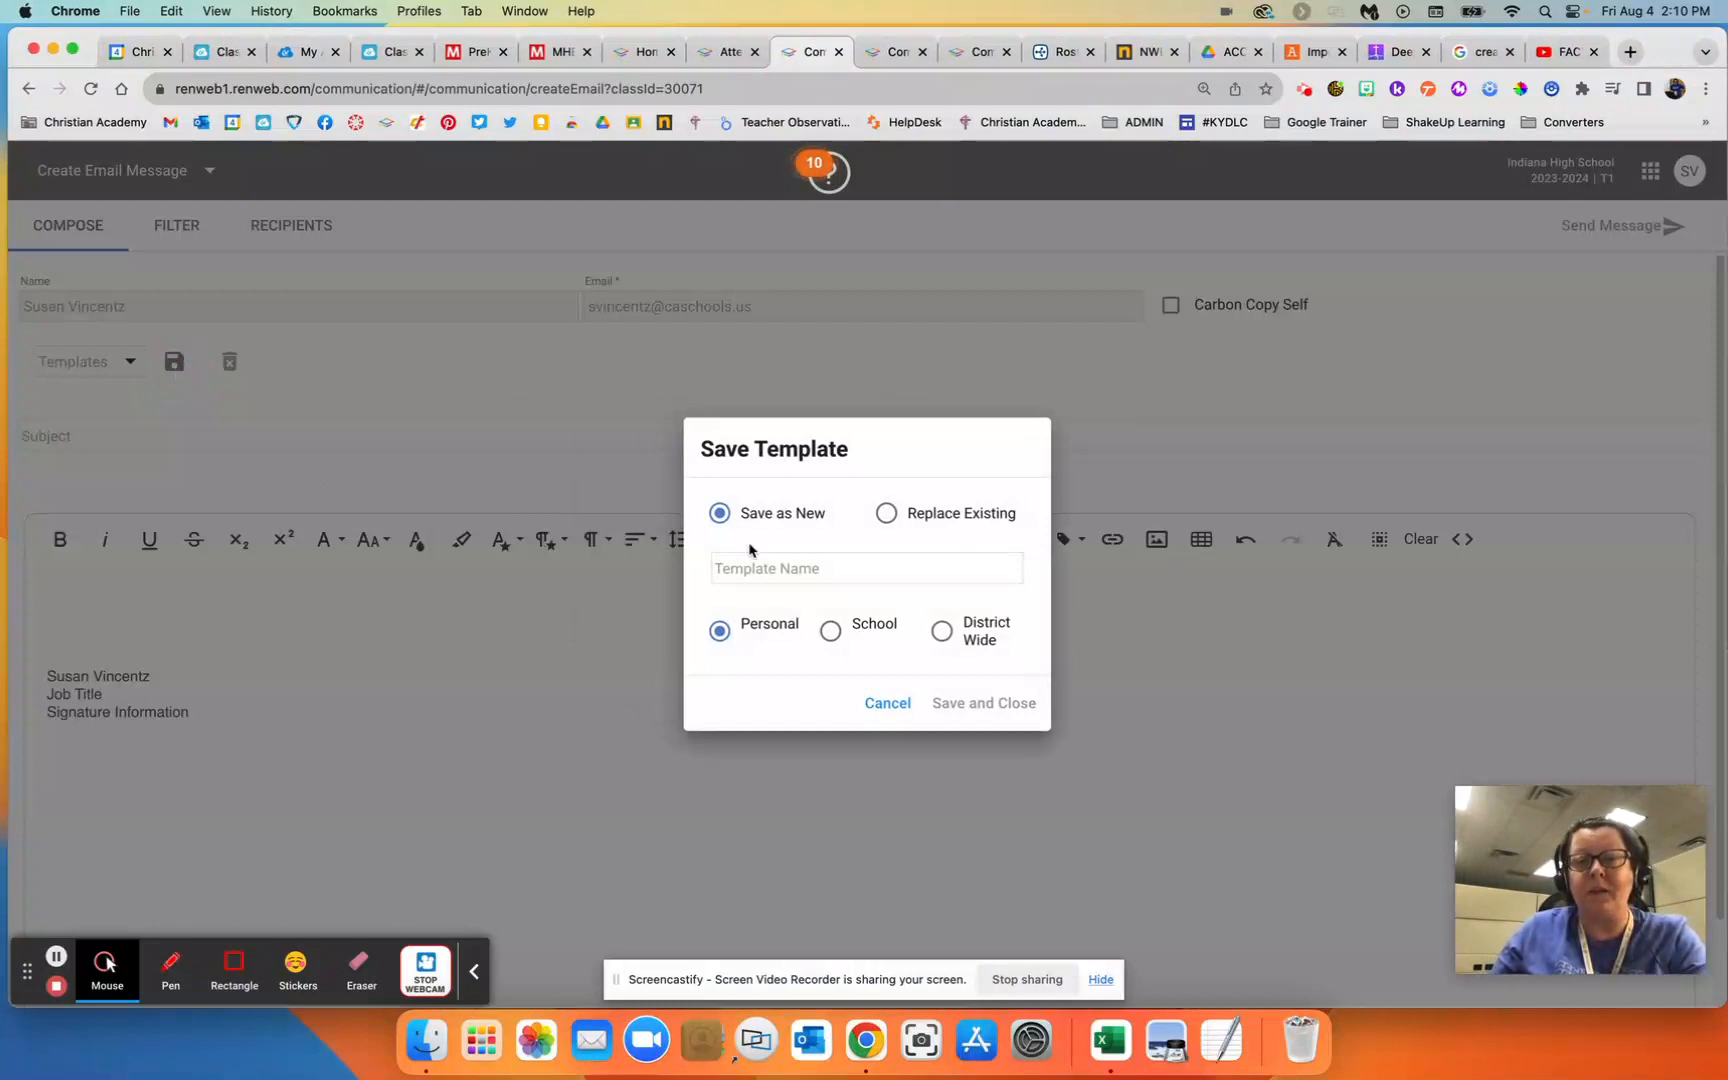
{"action": "left_click", "coordinate": [865, 568]}
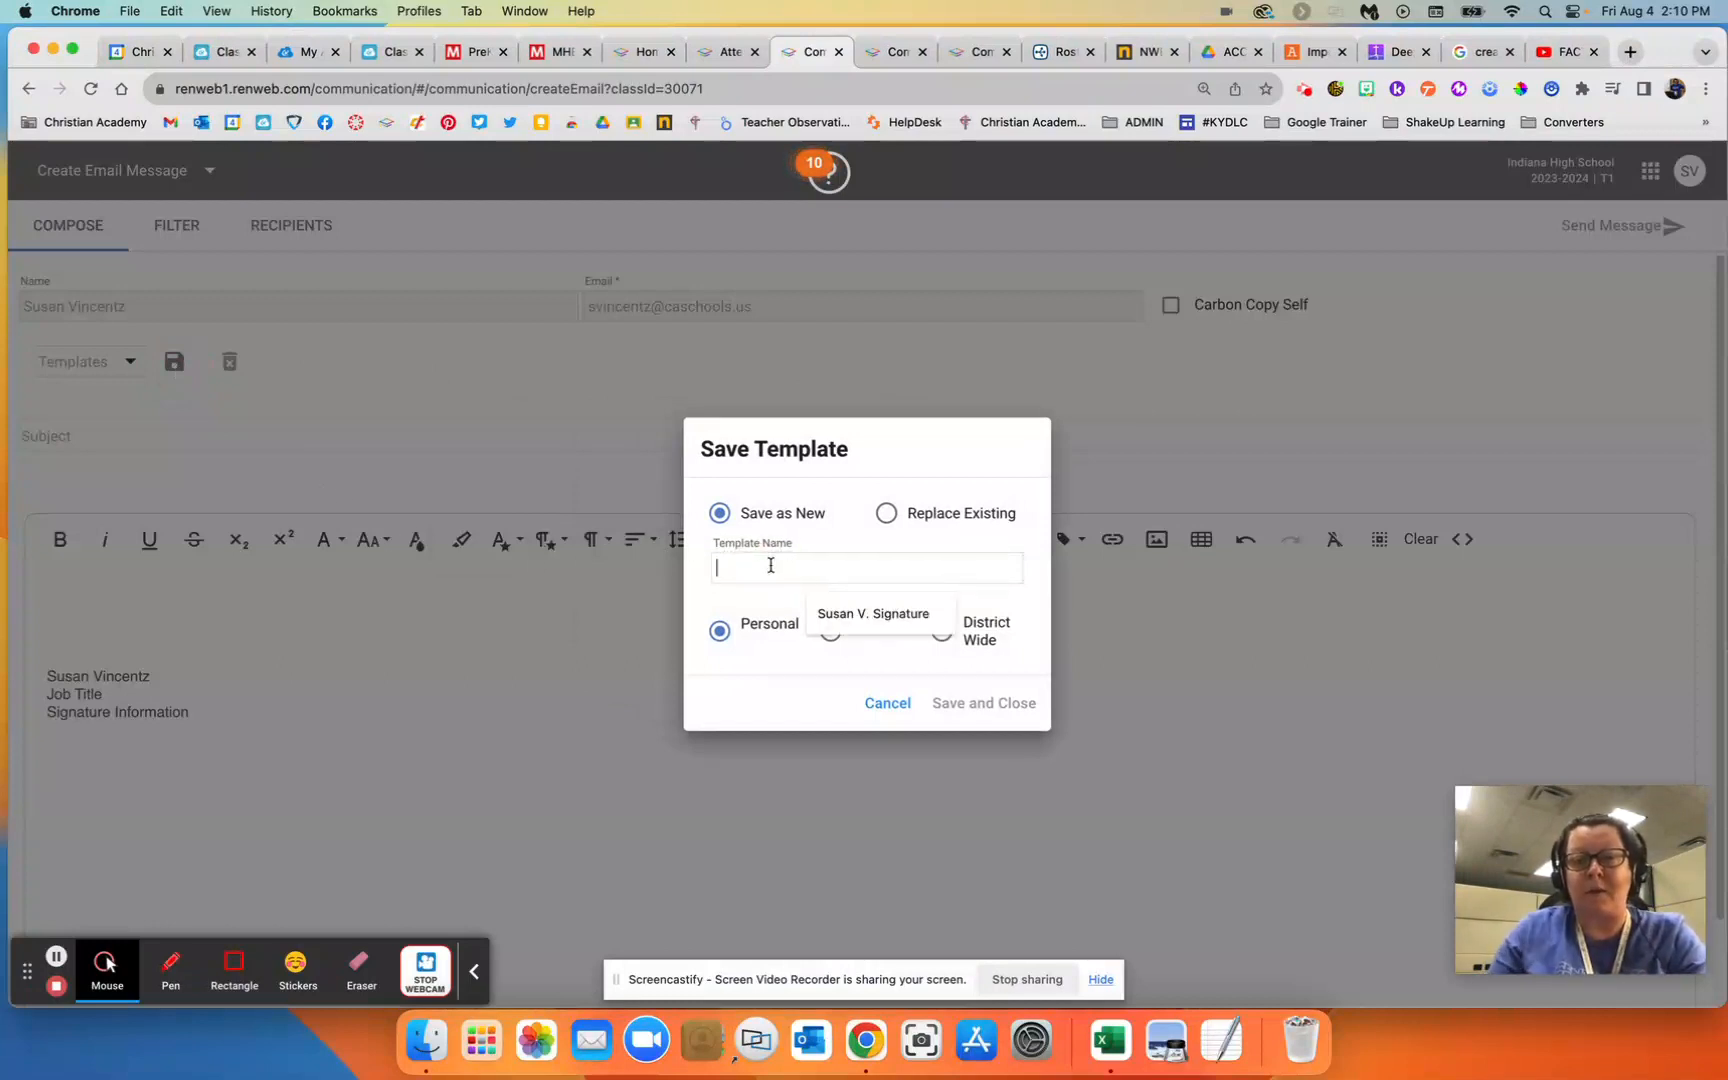
{"action": "left_click", "coordinate": [874, 613]}
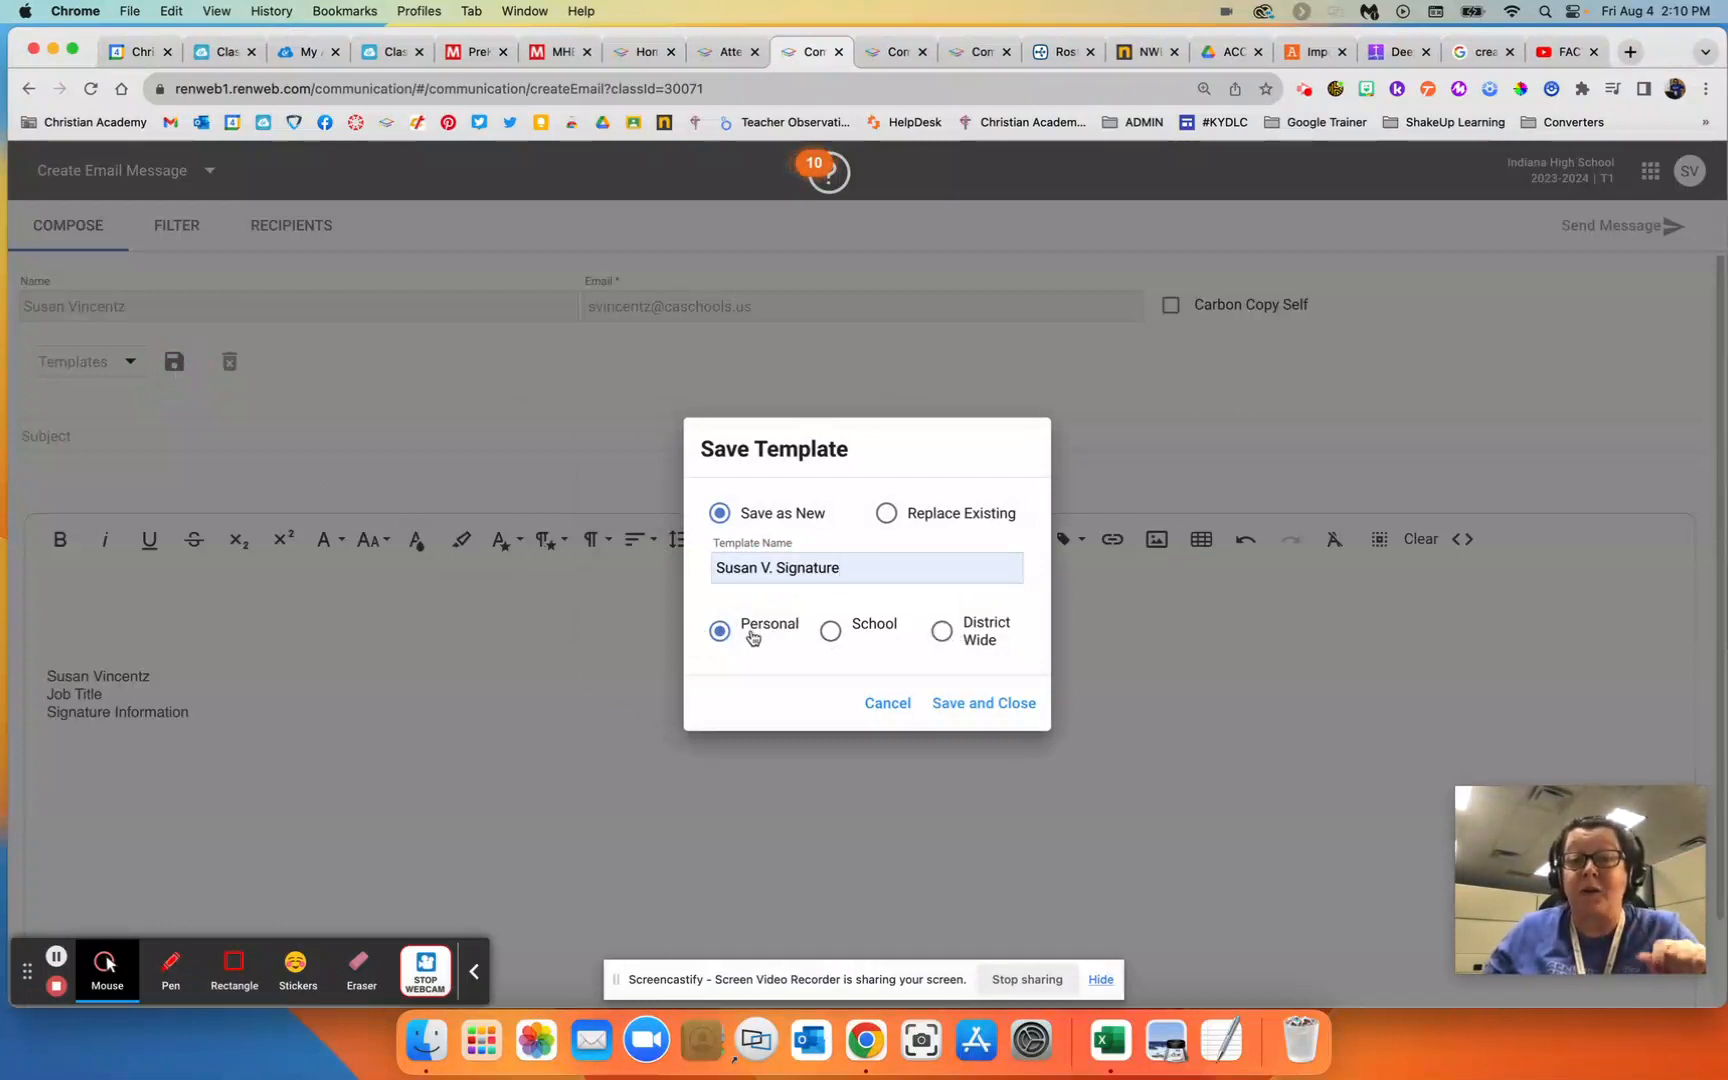
{"action": "left_click", "coordinate": [982, 703]}
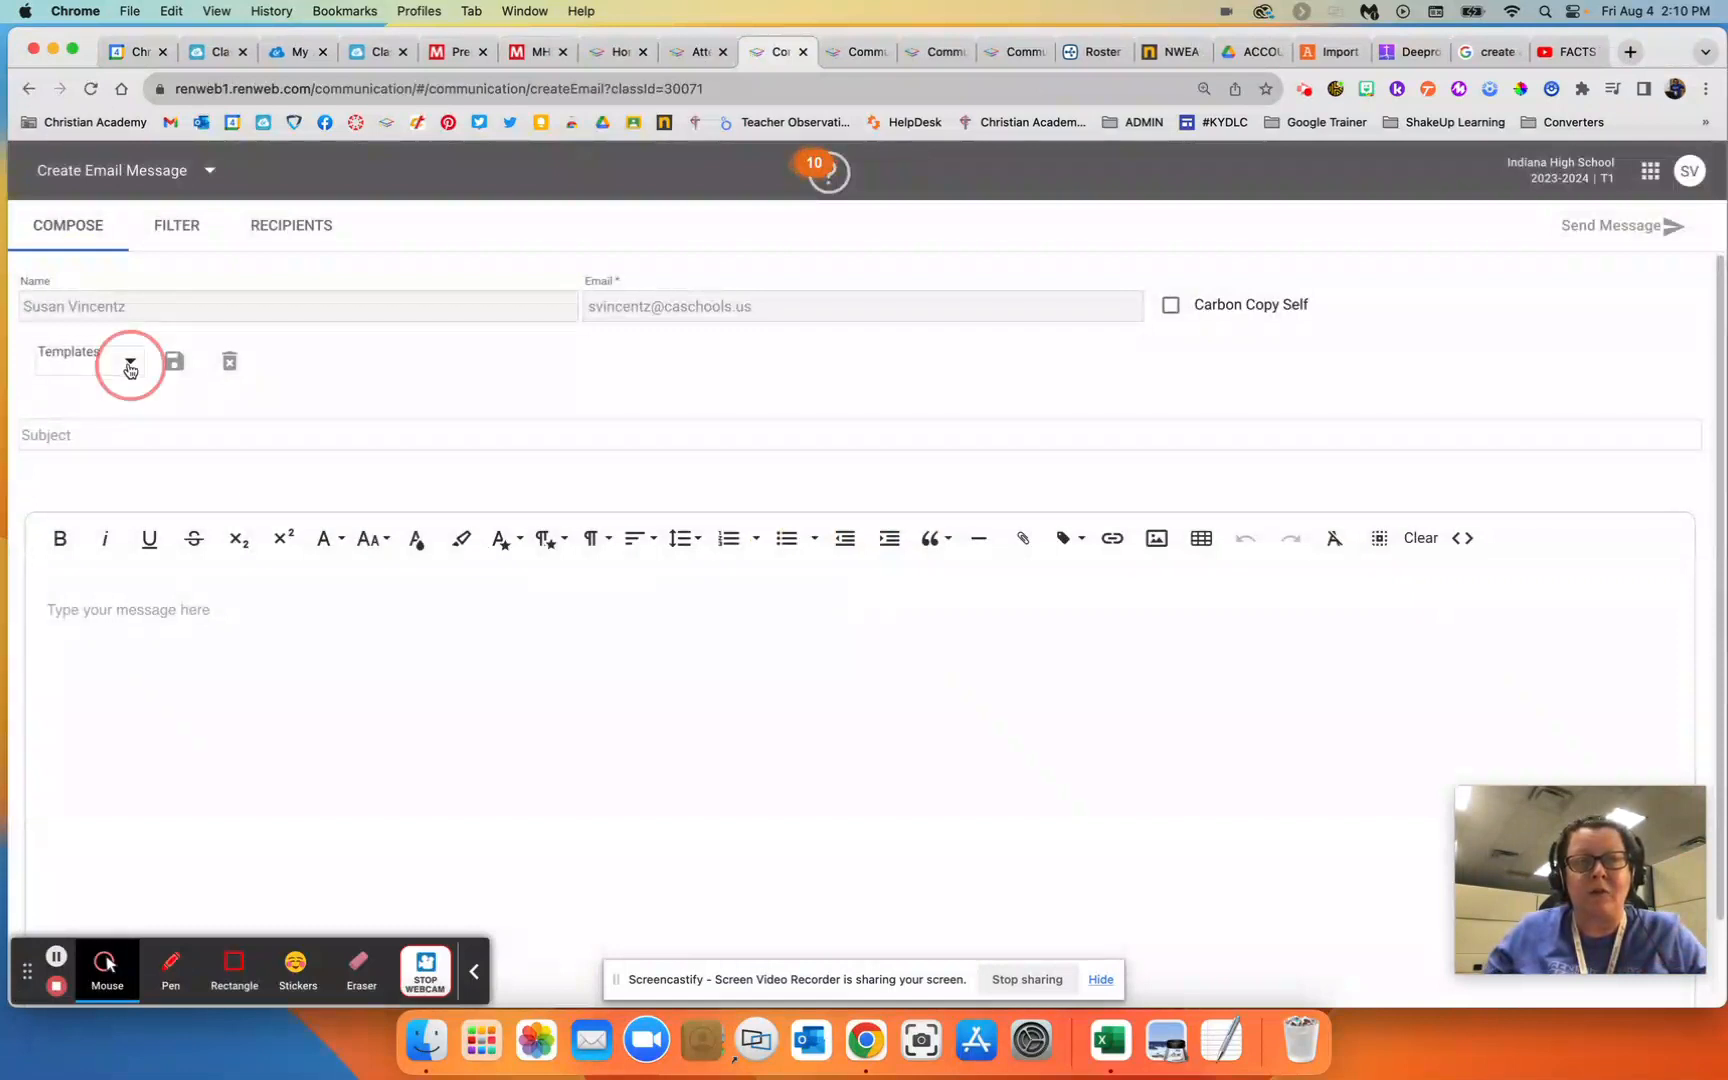
- Insert the 'Susan V. Signature' template from the Templates dropdown into the message
{"action": "left_click", "coordinate": [130, 364]}
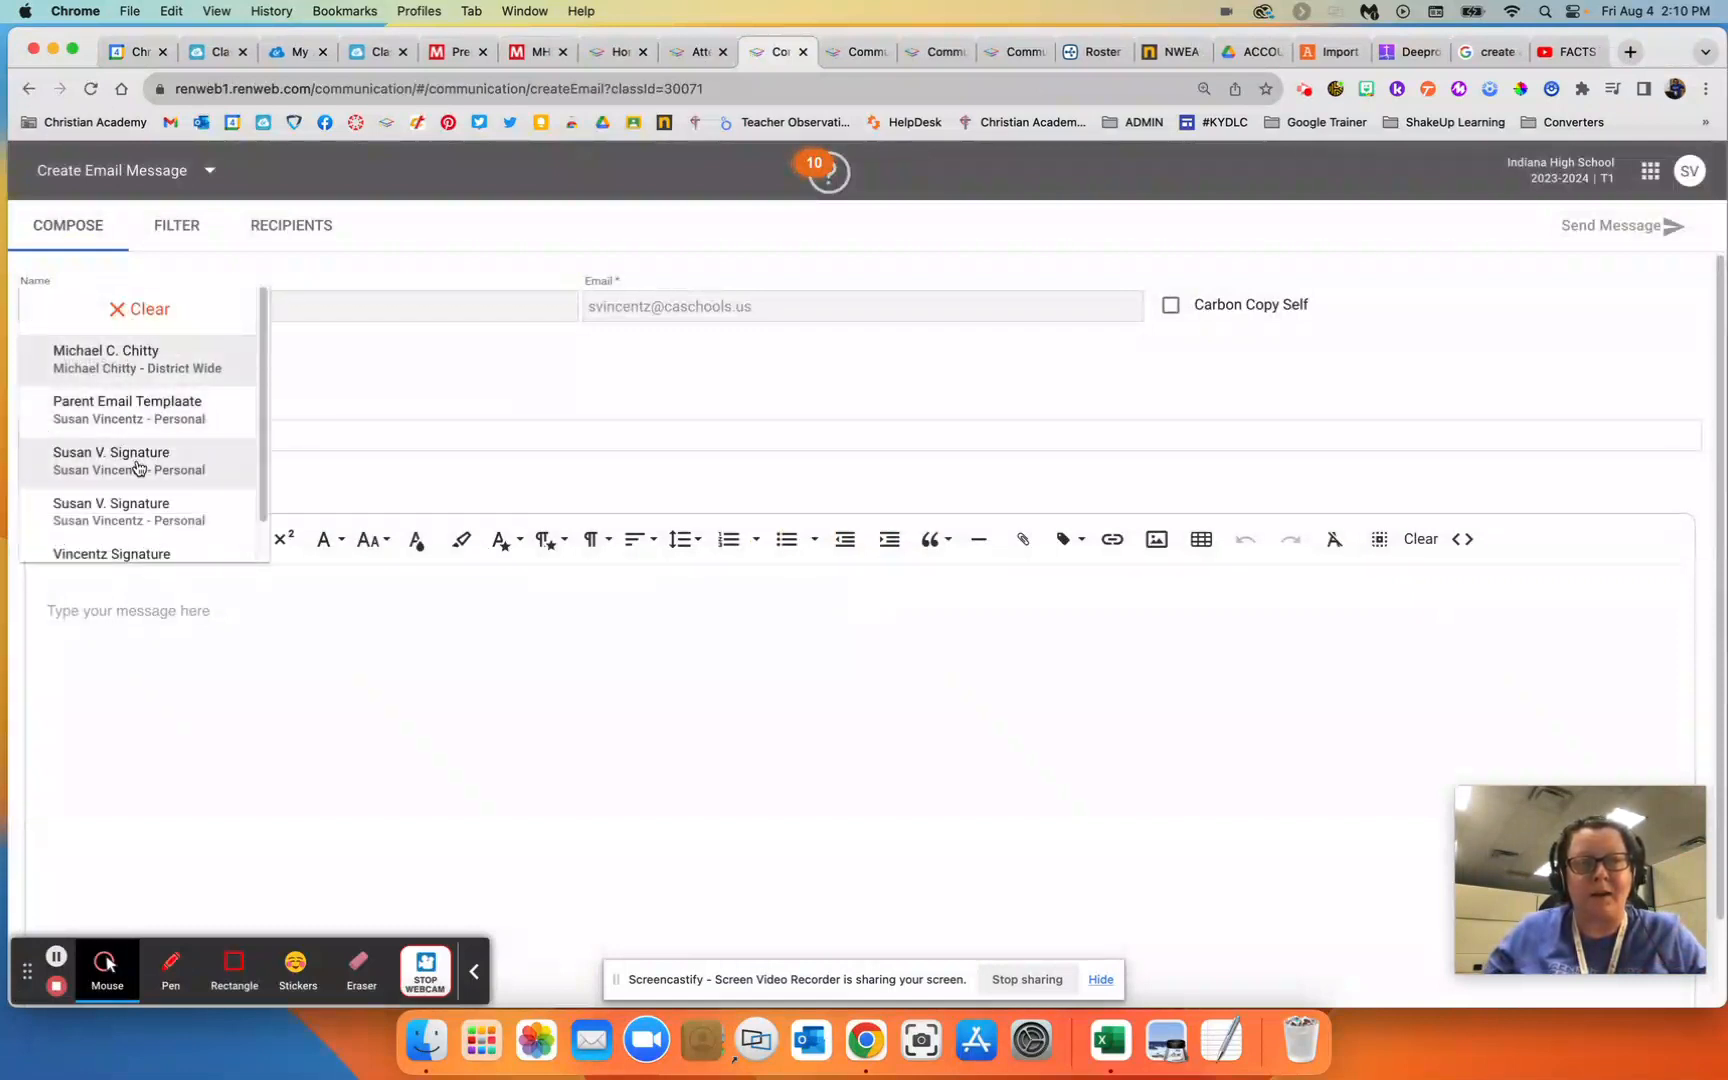
{"action": "left_click", "coordinate": [130, 461]}
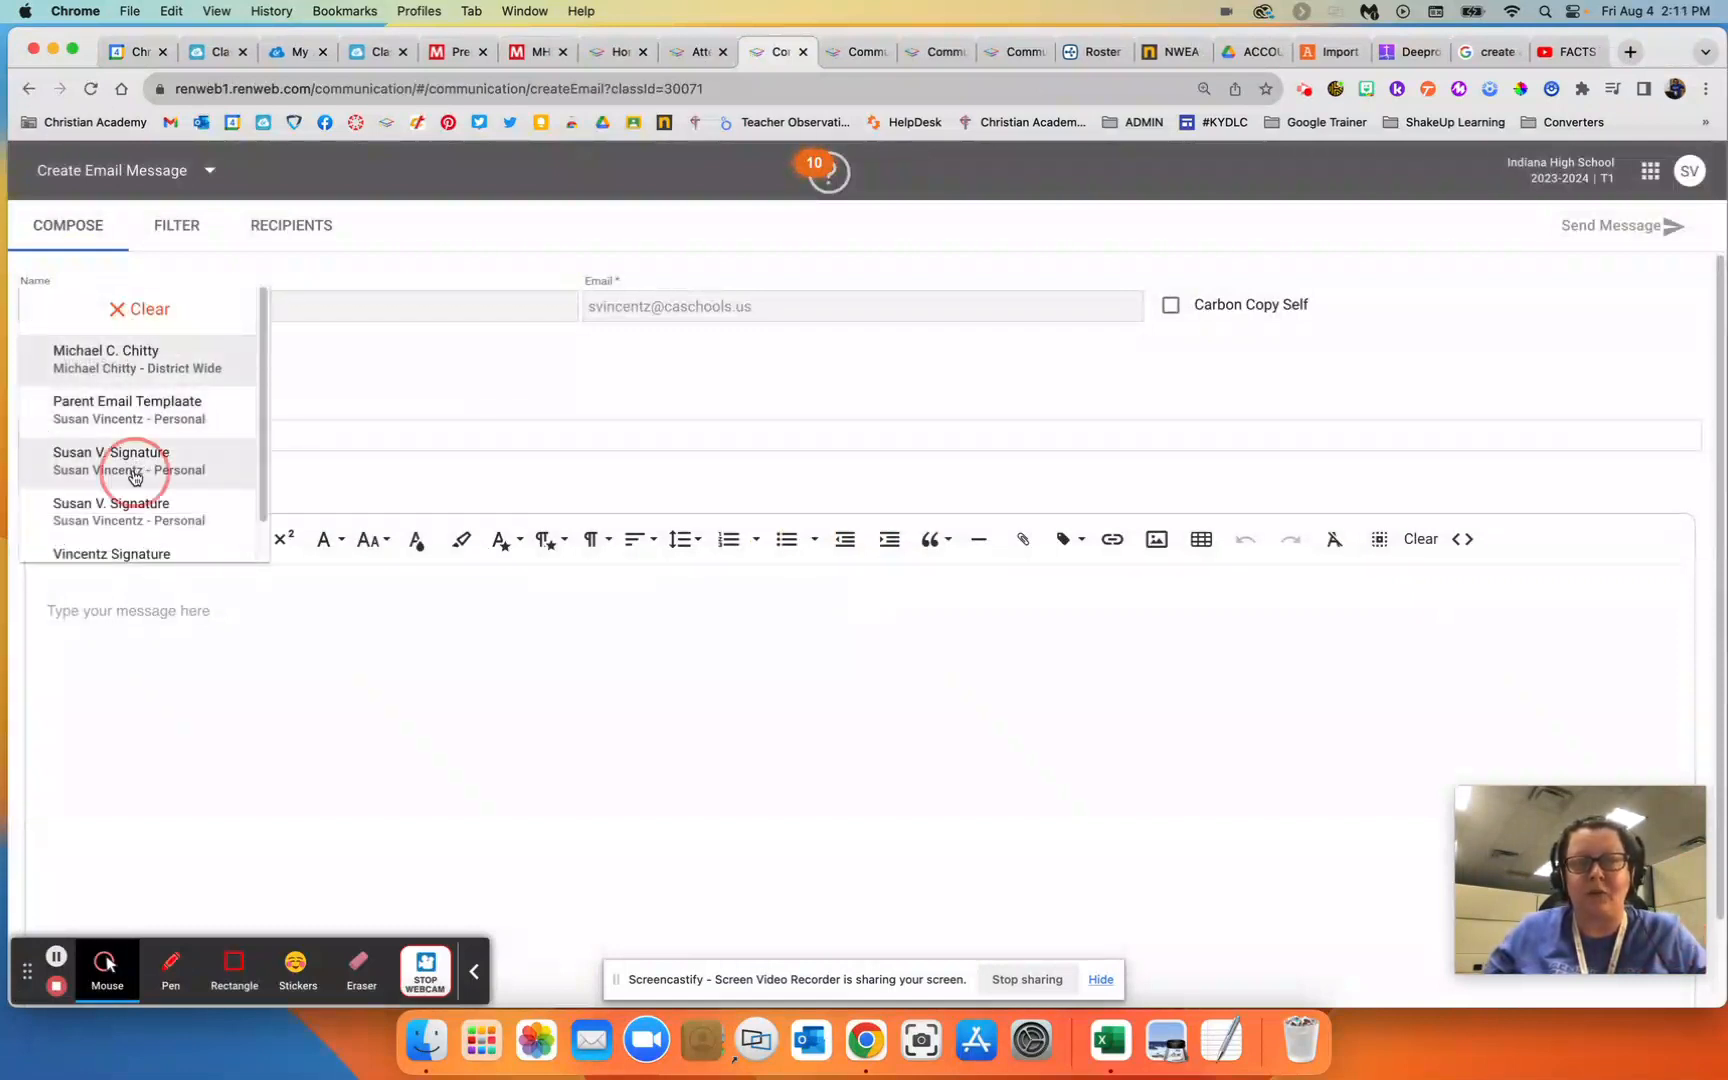
{"action": "left_click", "coordinate": [110, 461]}
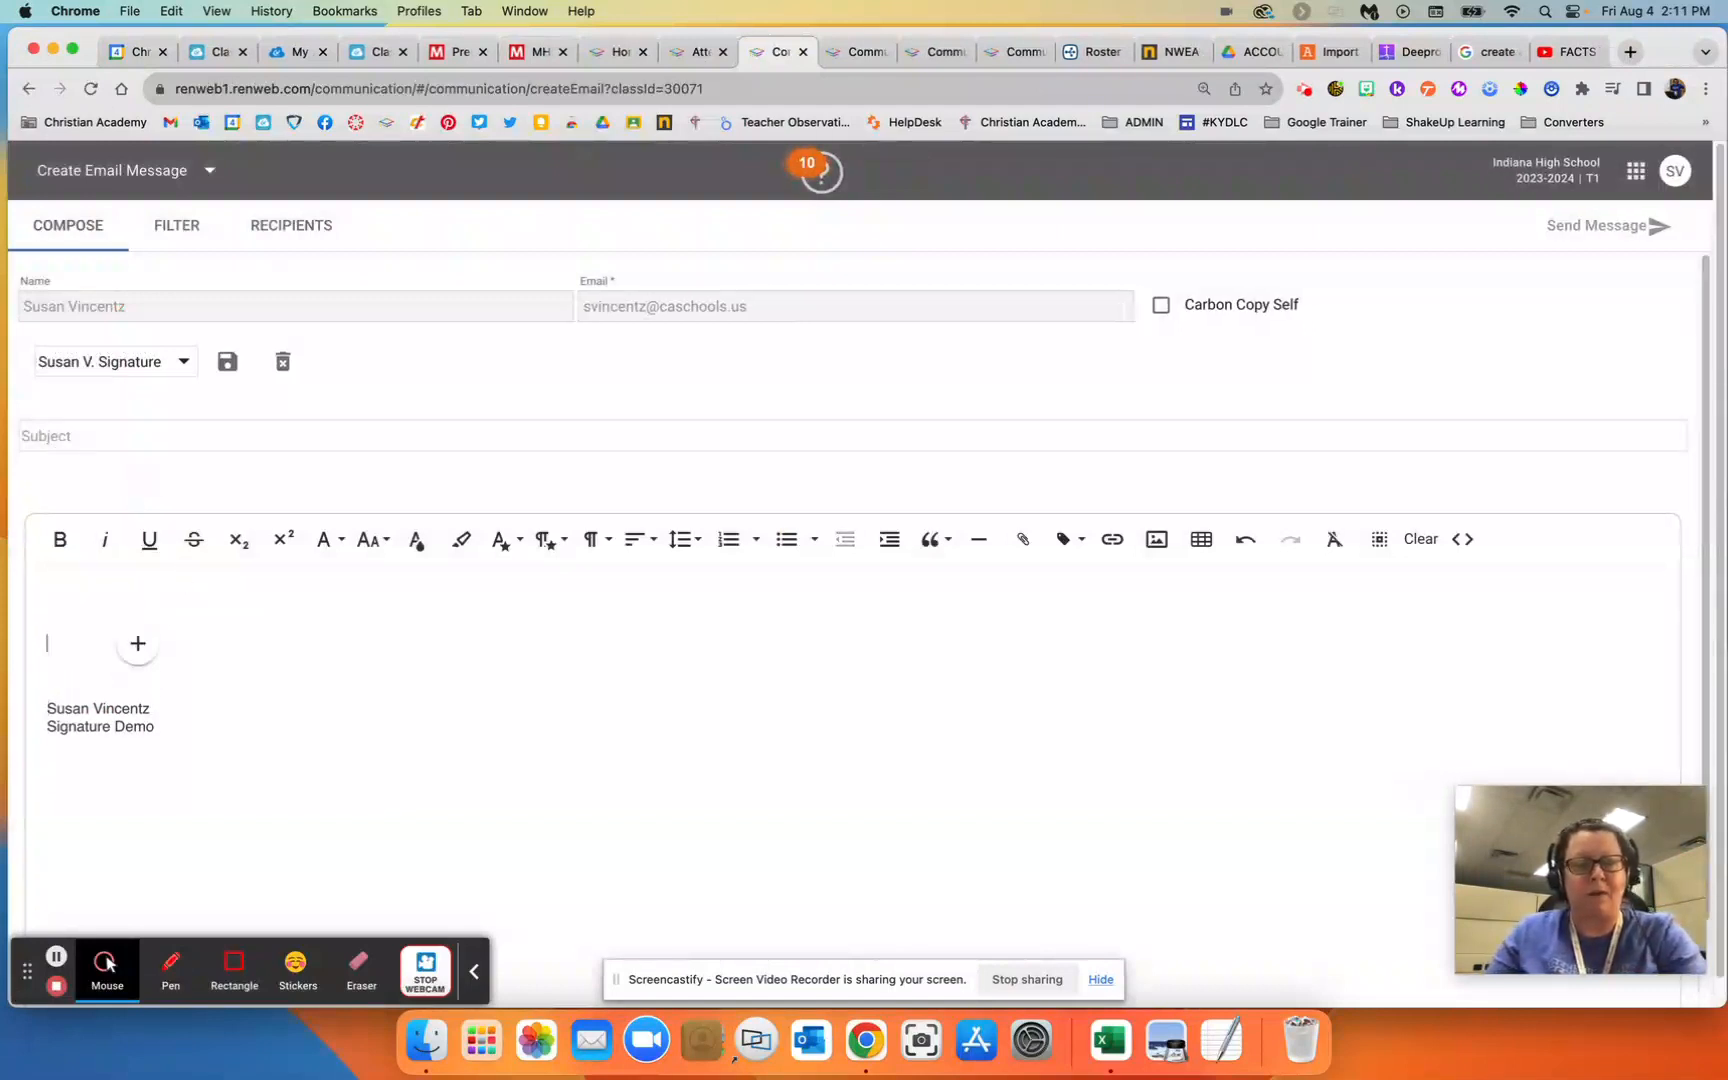
- Type 'Type my message as normal.' above the signature lines
{"action": "type", "text": "Type my message as no"}
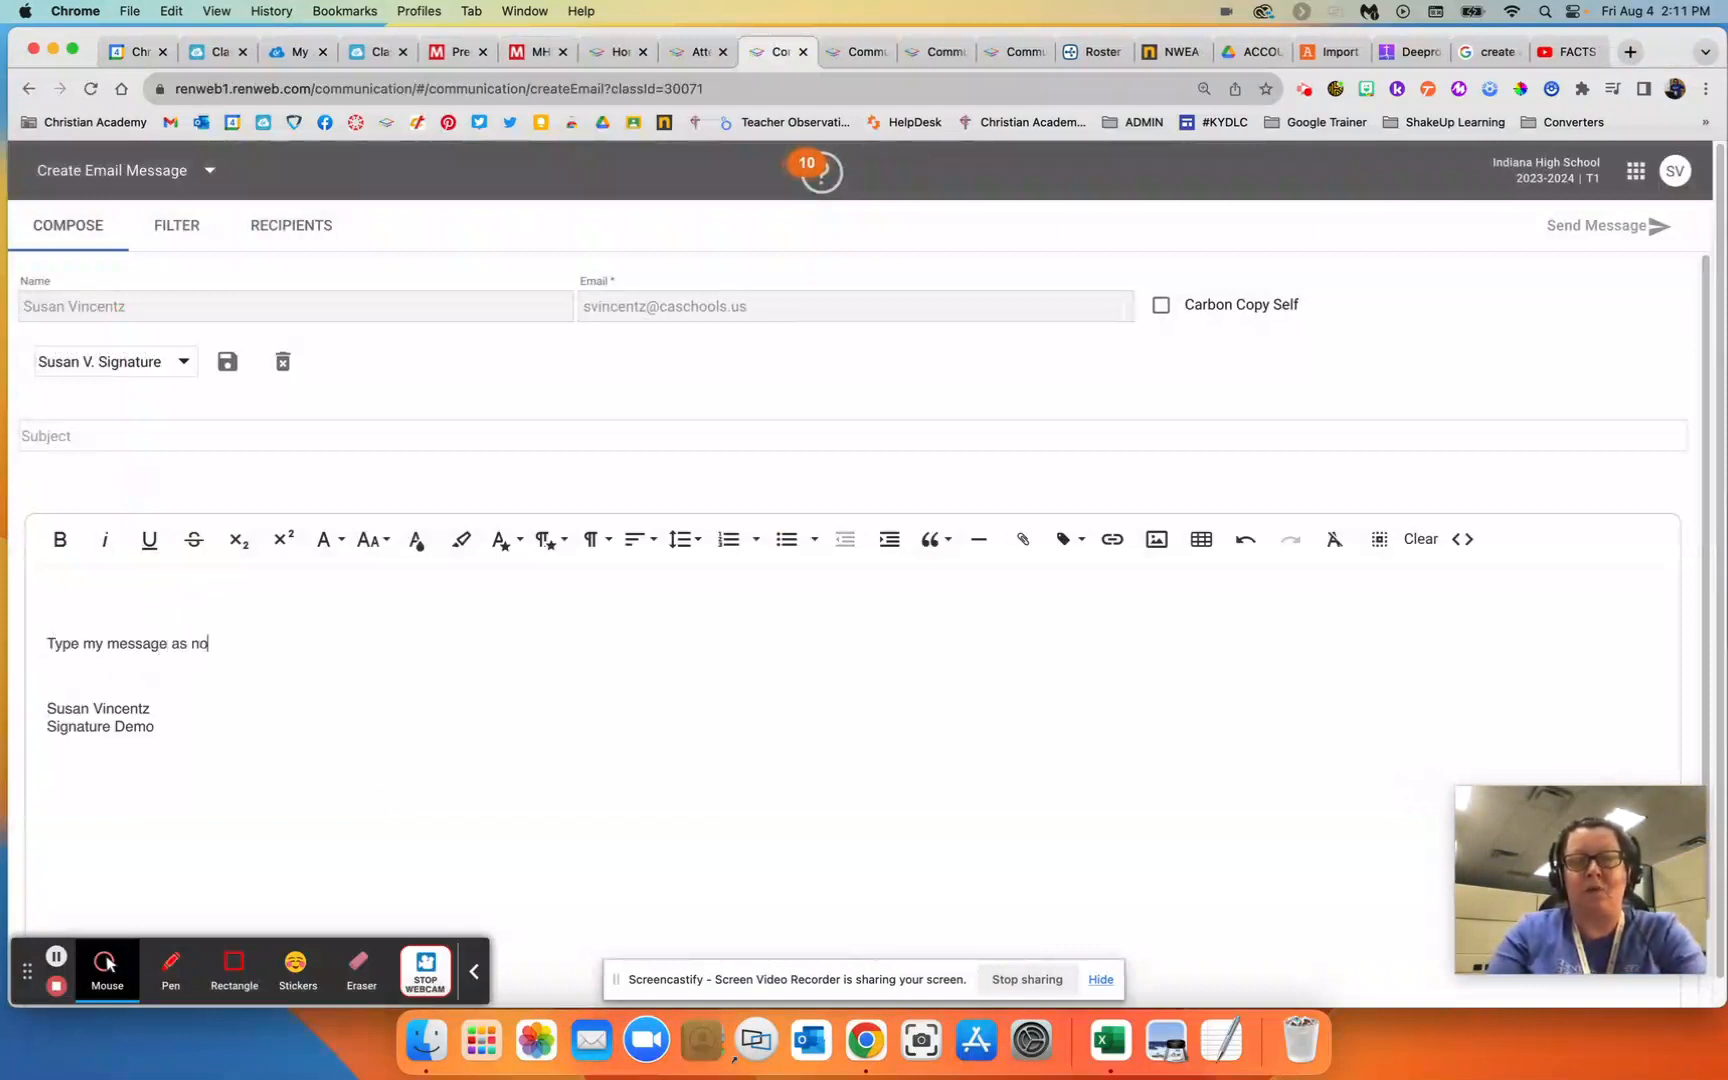
{"action": "type", "text": "rmal."}
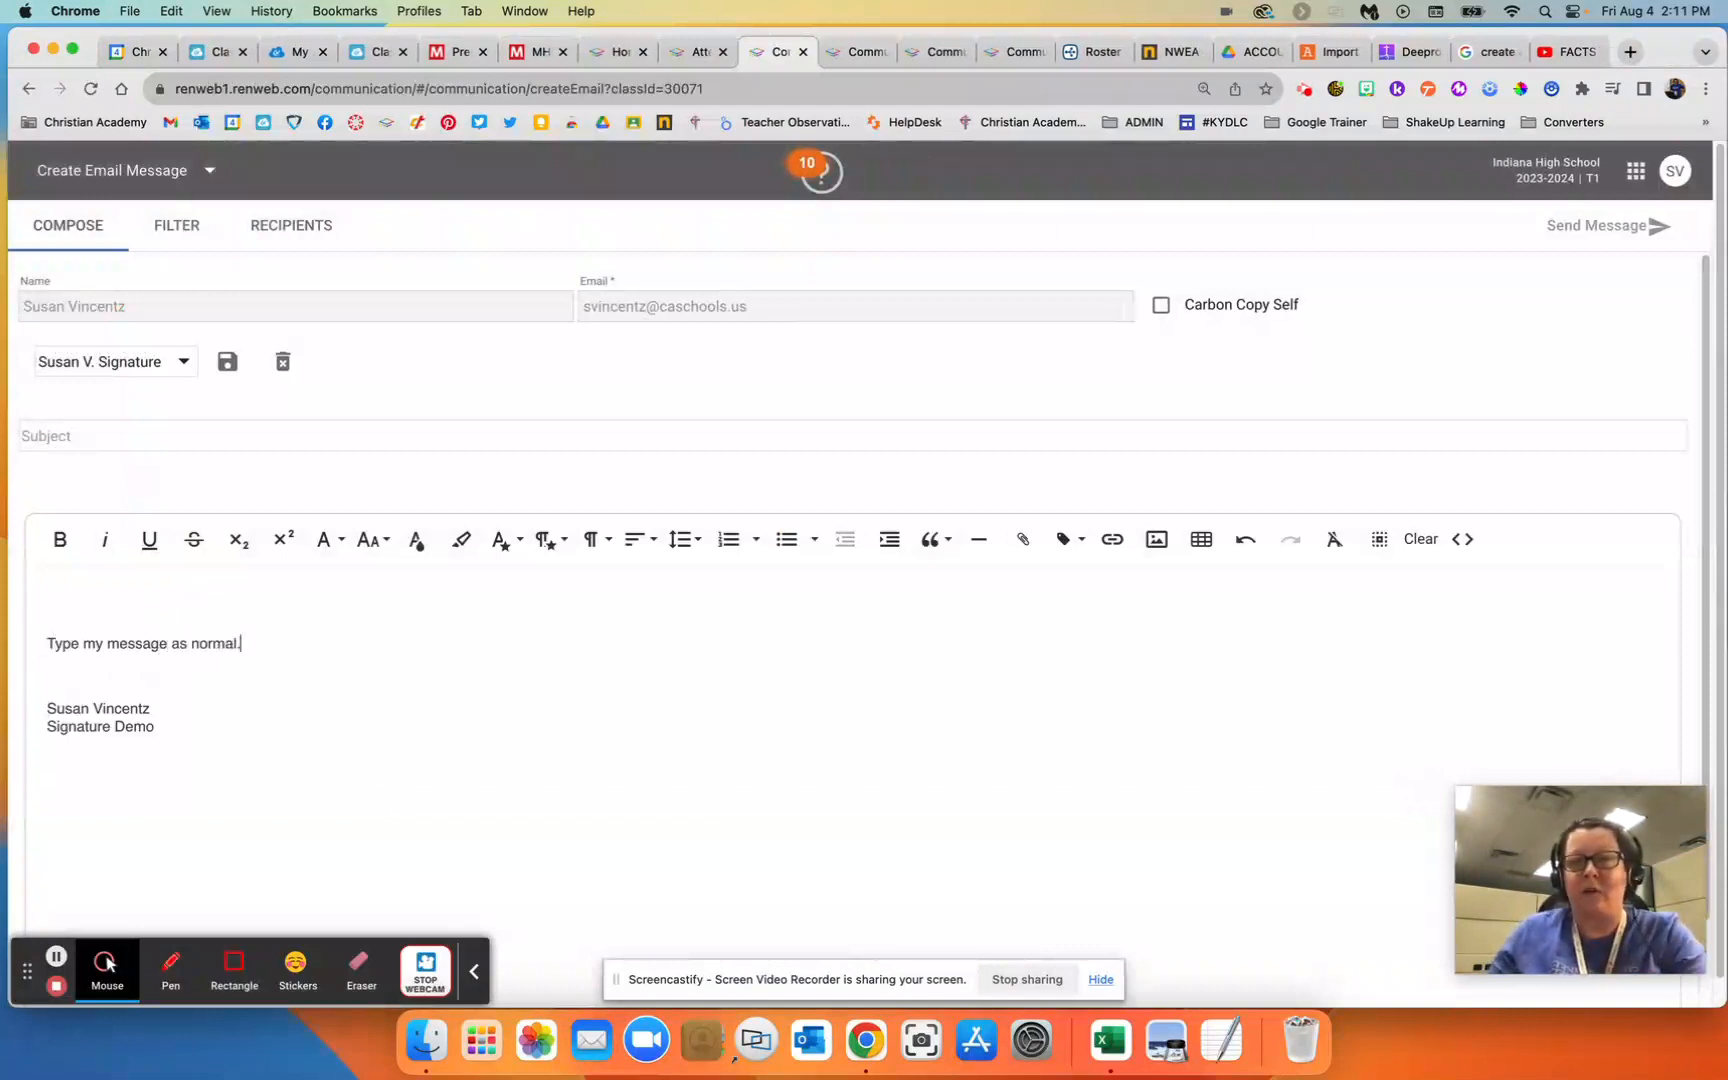